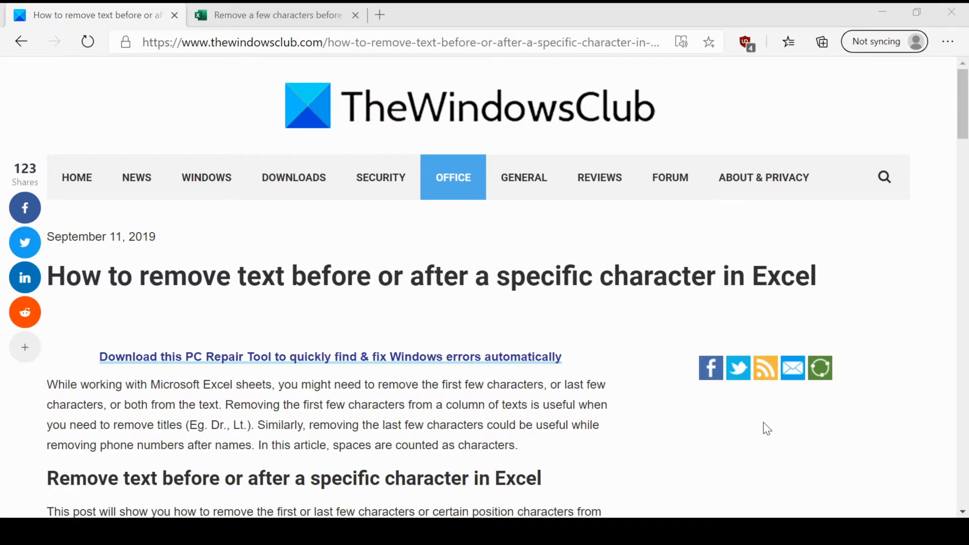
mouse_move(732, 436)
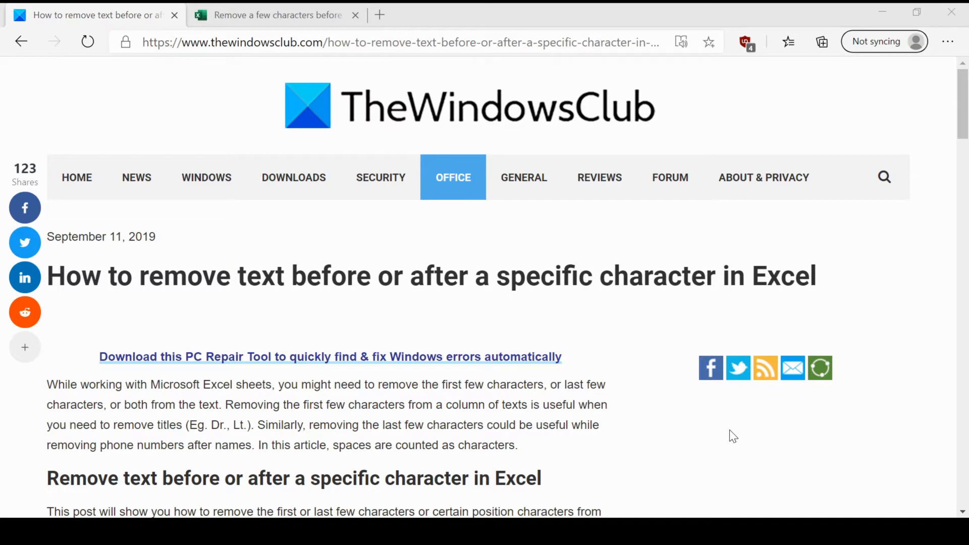
mouse_move(148, 228)
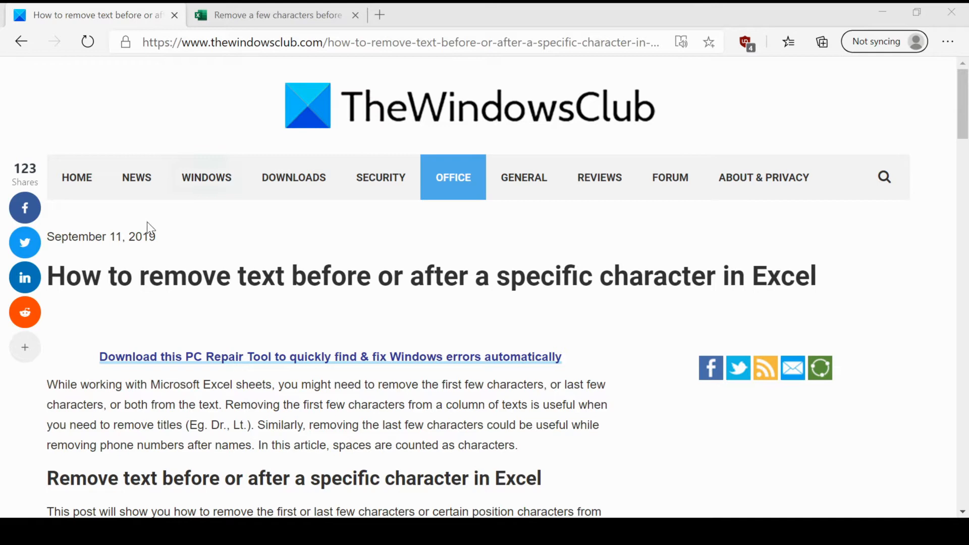
Switch from the TheWindowsClub article tab to the Excel workbook of names.
left_click(279, 15)
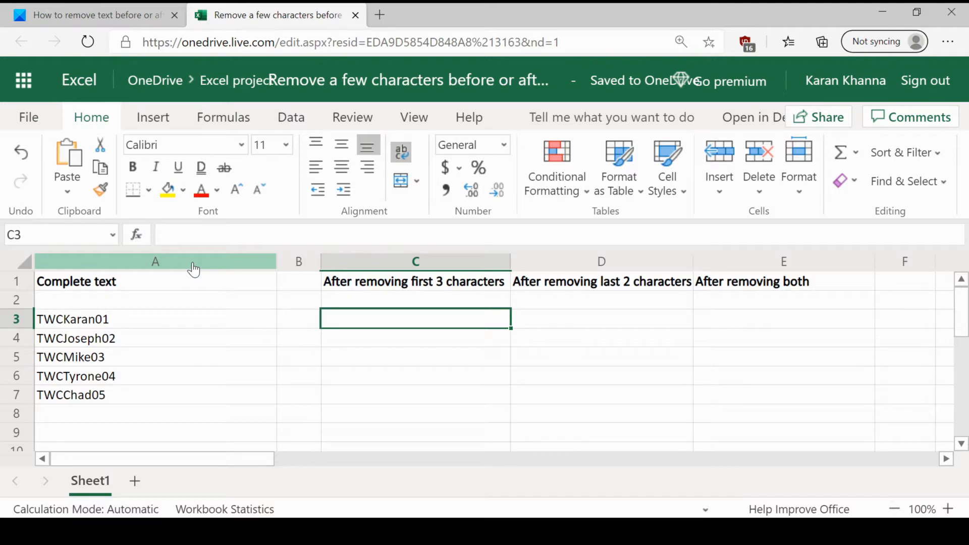
left_click(155, 262)
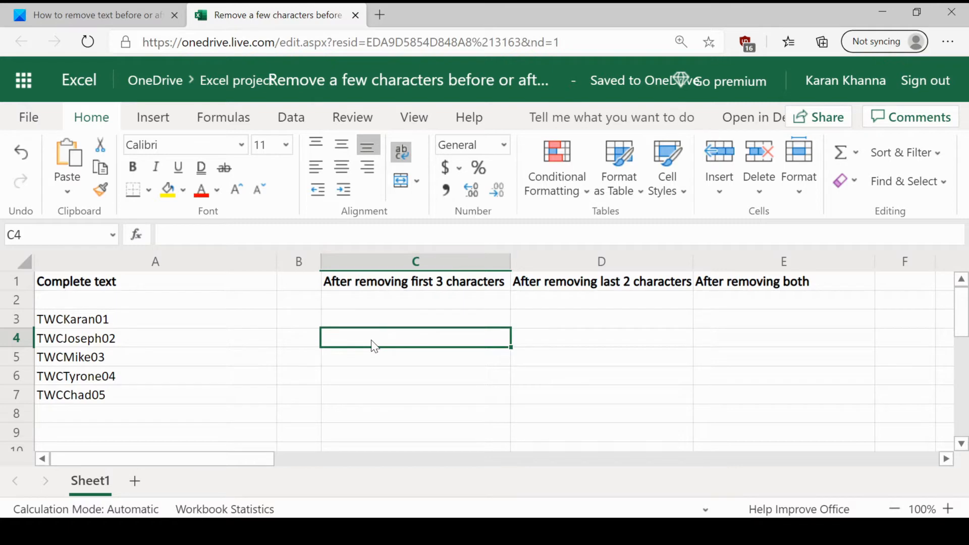
Return to the article and reach the RIGHT/LEN syntax for removing the first characters.
left_click(91, 14)
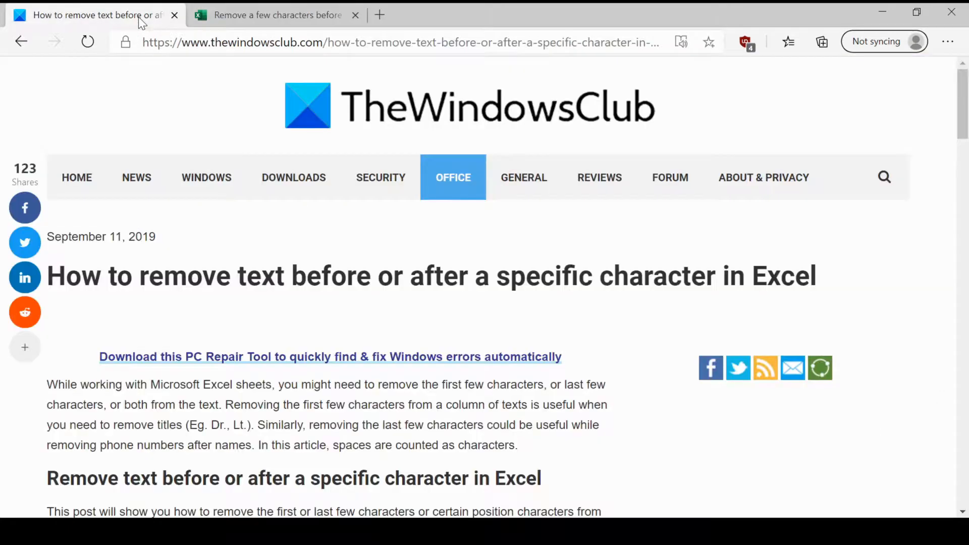
mouse_move(339, 292)
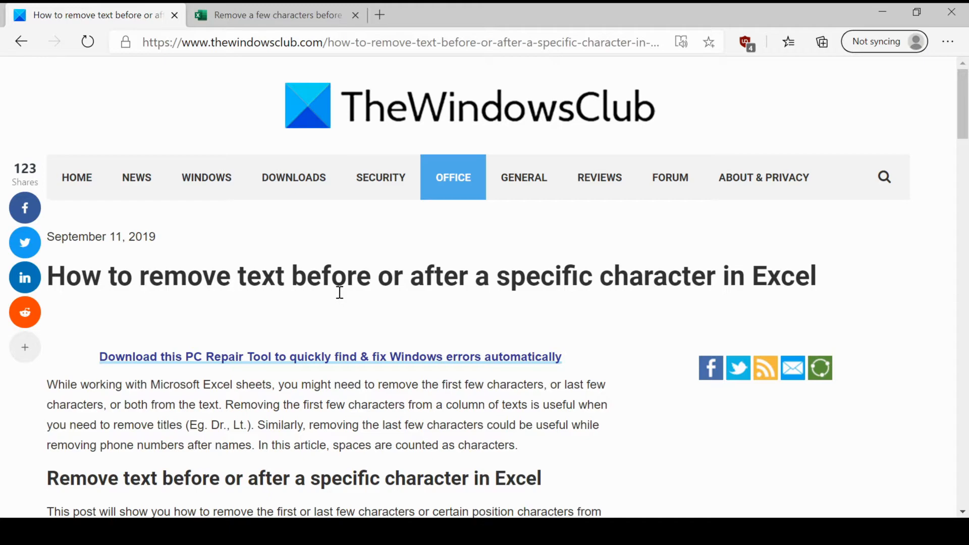
scroll("down", 3)
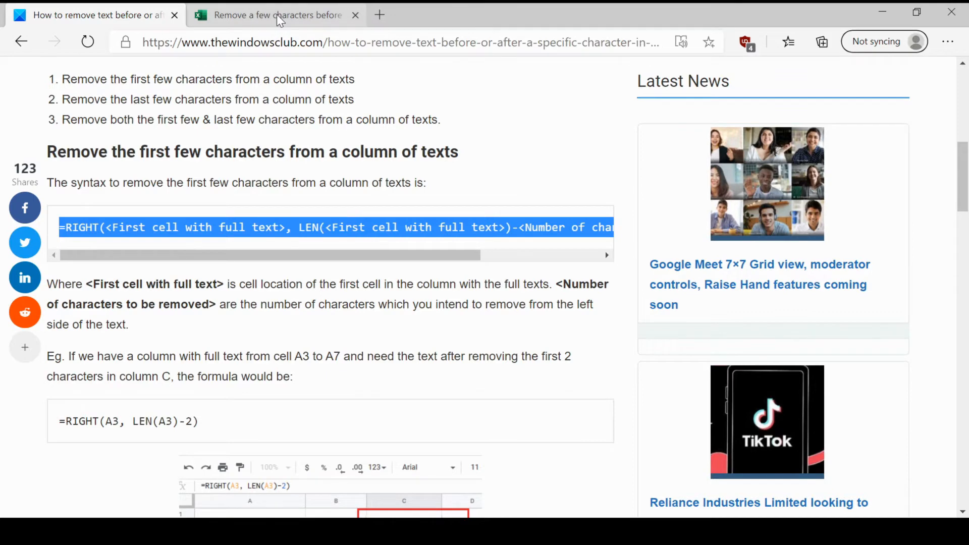
Enter =RIGHT(A3, LEN(A3)-3) in C3 so it shows Karan01.
left_click(278, 15)
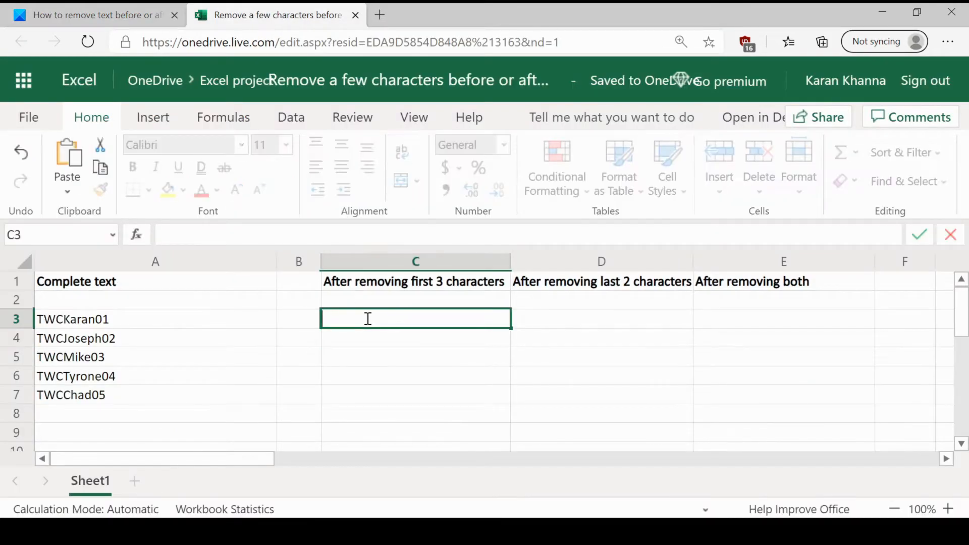
type("=RIGHT(<First cell with full text>, LEN(<First cell with full text>)-<Number of characters to be removed>)")
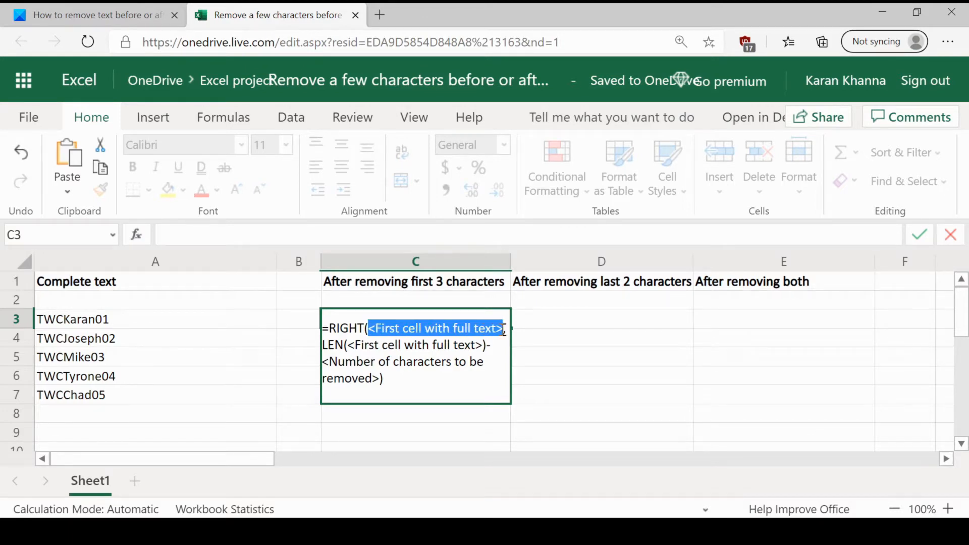
type("A3,")
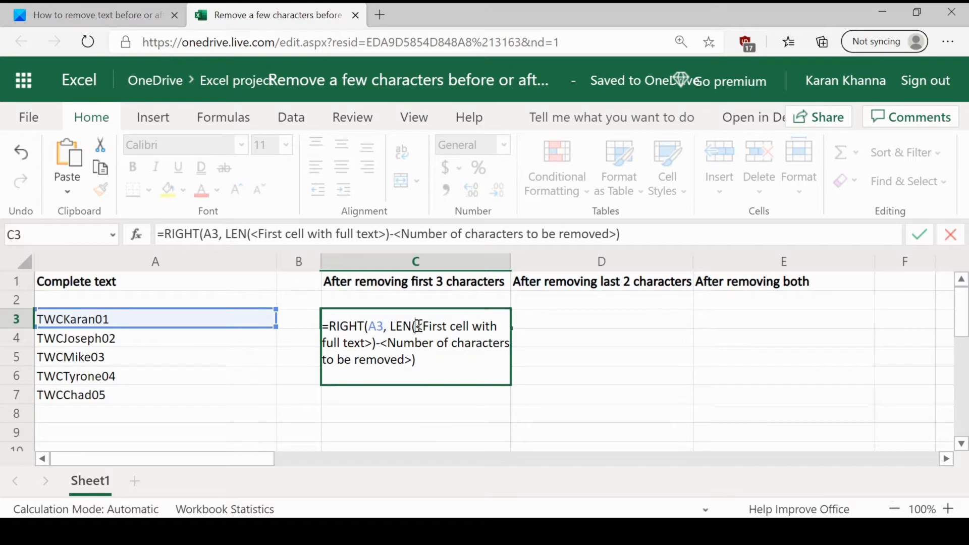
left_click_drag(417, 326, 373, 343)
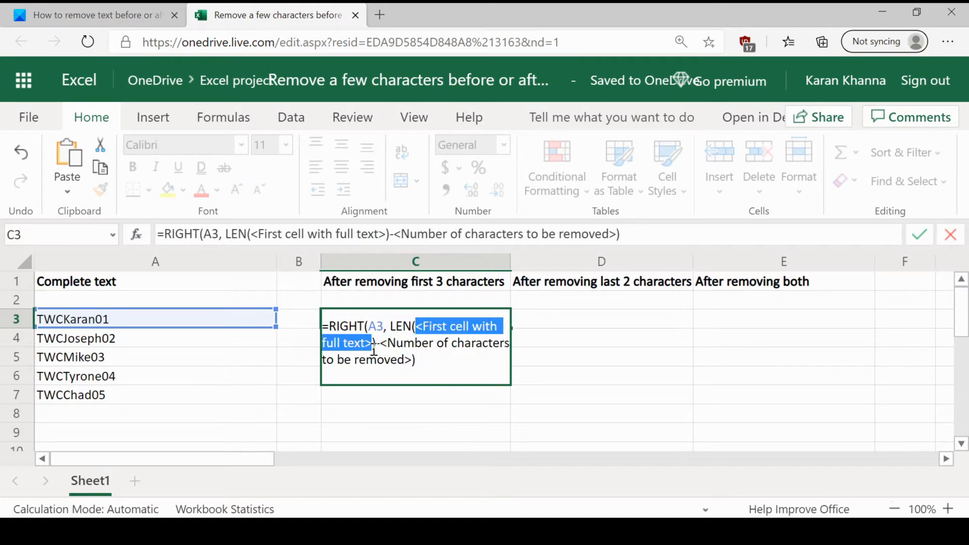
type("A3")
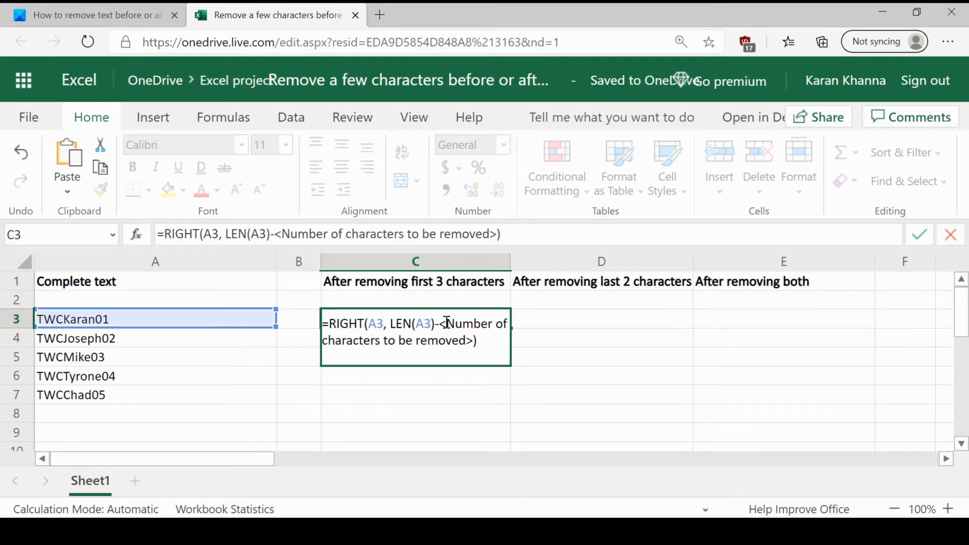
left_click_drag(440, 323, 469, 340)
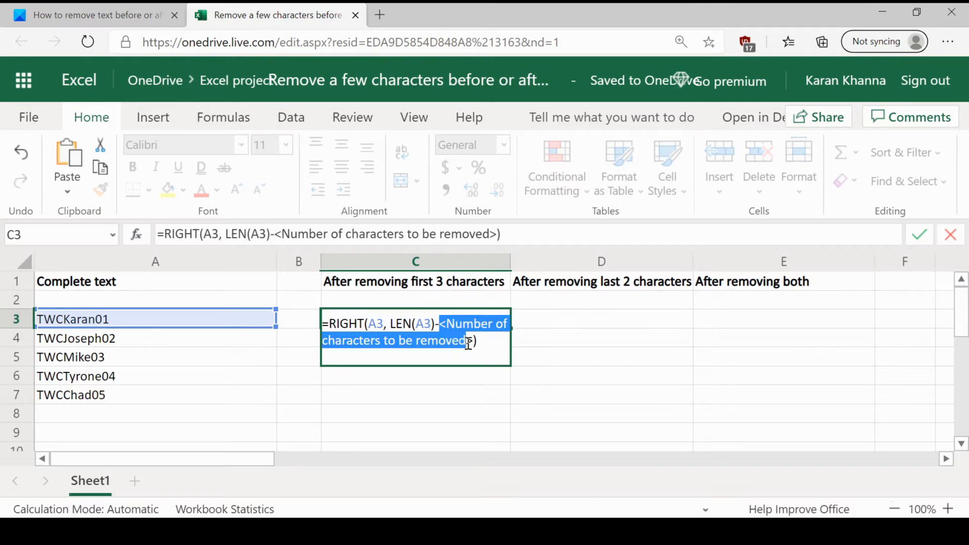
type("3")
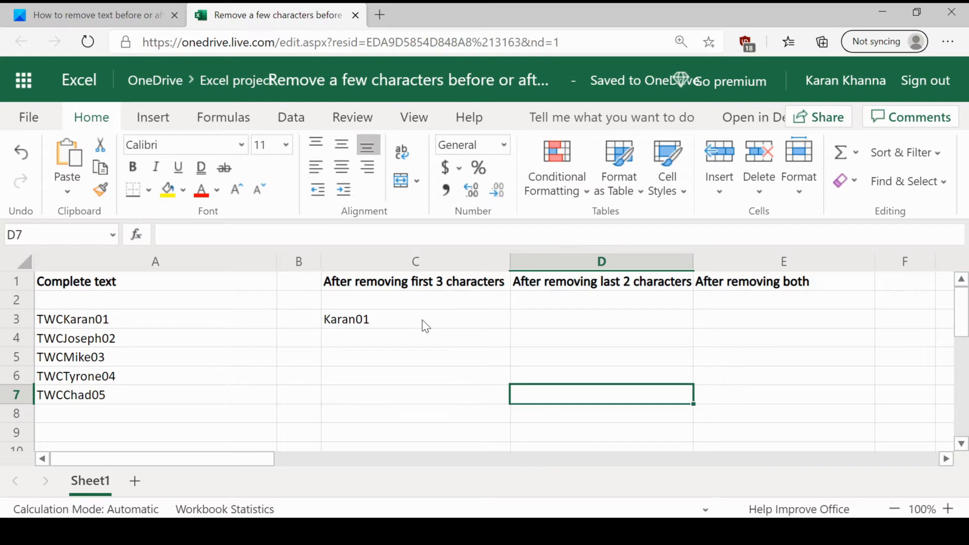
Fill the C3 RIGHT formula down through C7 for Karan01 to Chad05.
left_click(415, 319)
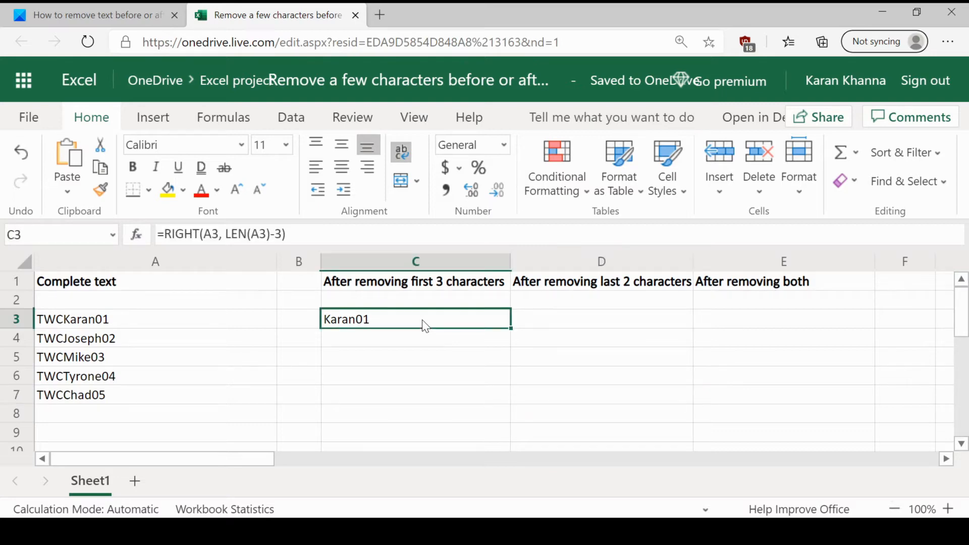
mouse_move(503, 338)
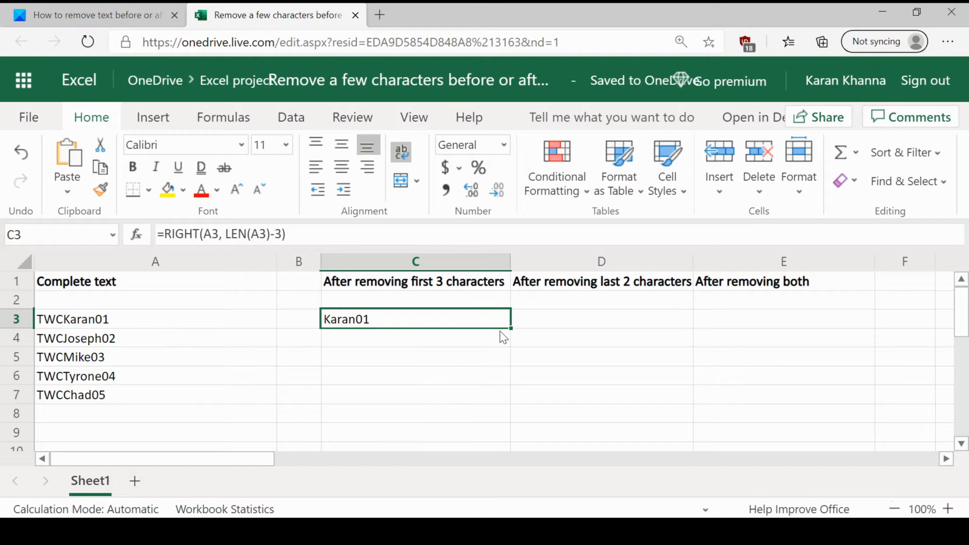
mouse_move(520, 326)
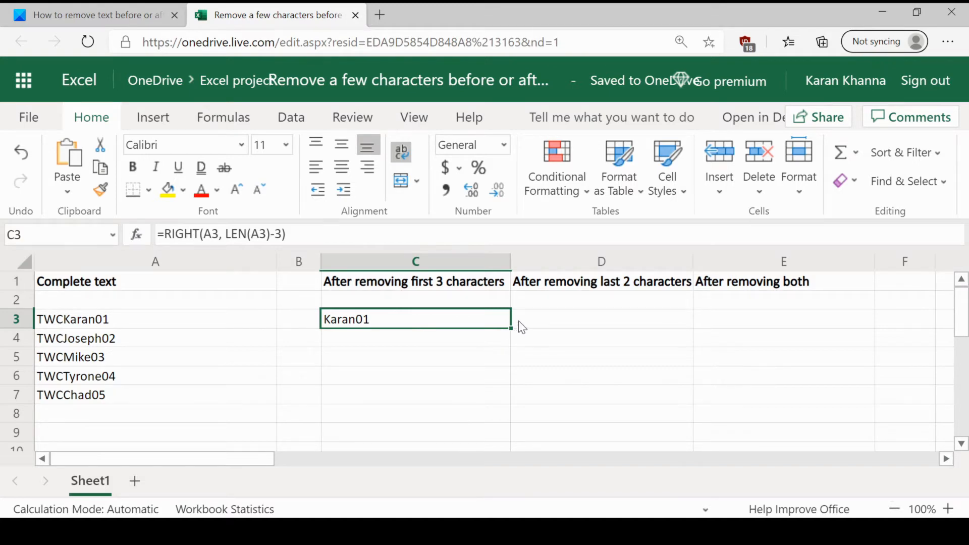
mouse_move(511, 332)
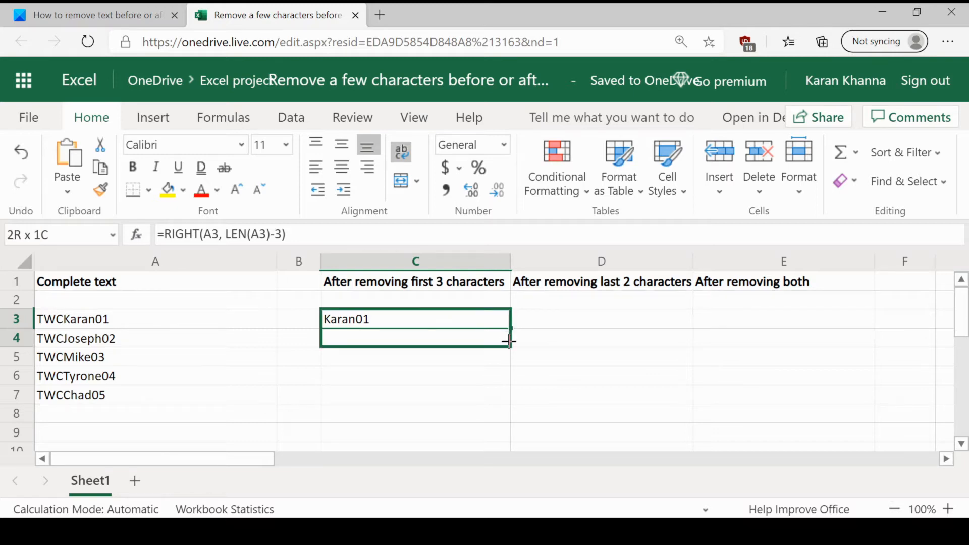
left_click_drag(510, 341, 501, 378)
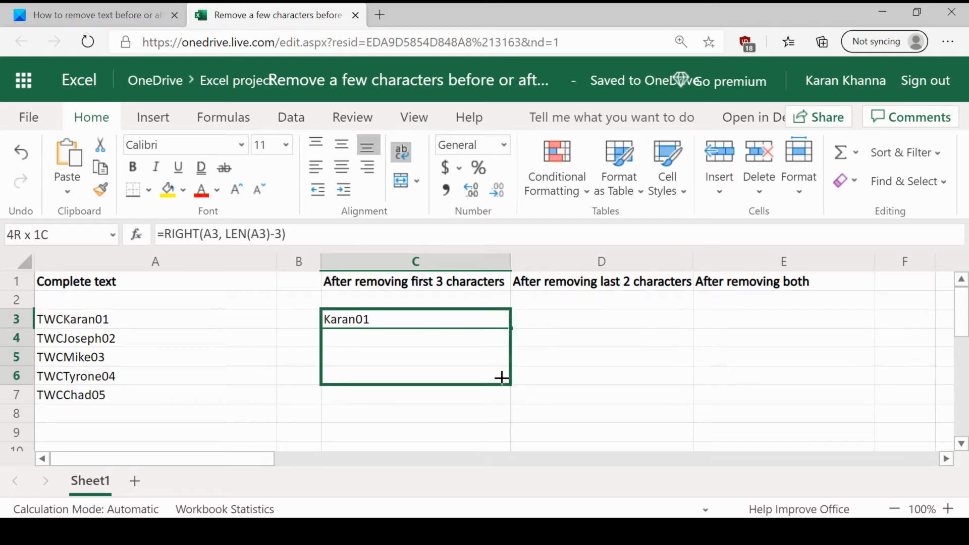
left_click_drag(501, 378, 499, 390)
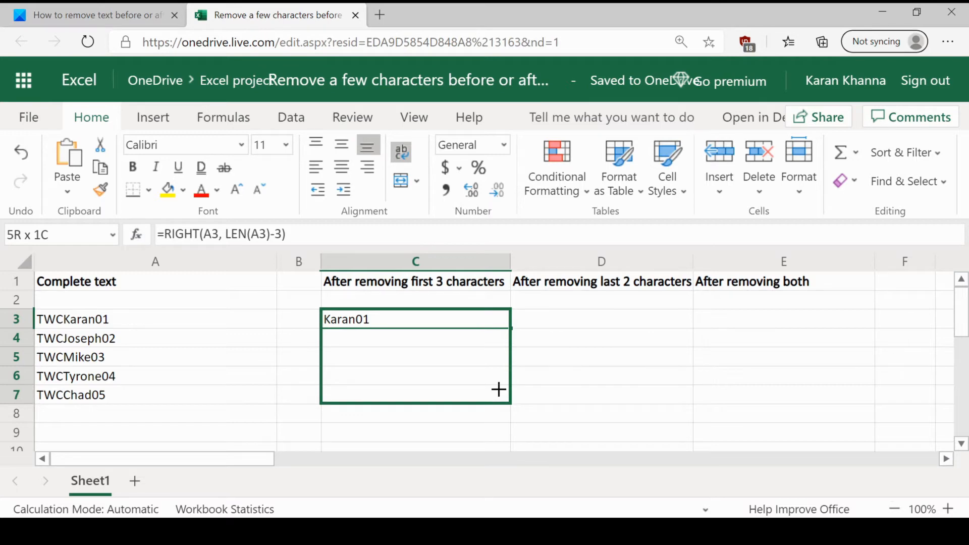
left_click_drag(499, 389, 499, 394)
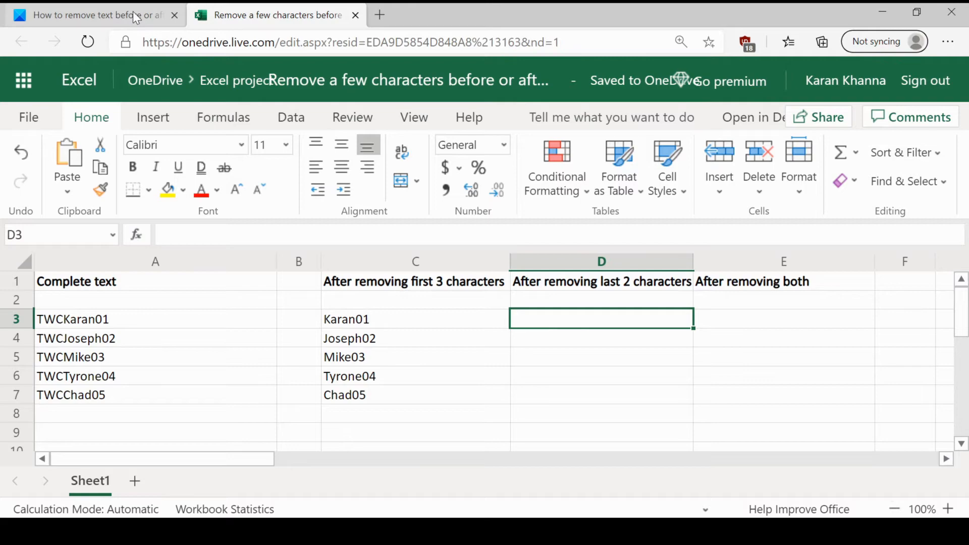
Copy the article's LEFT/LEN syntax line and return to the workbook.
left_click(91, 14)
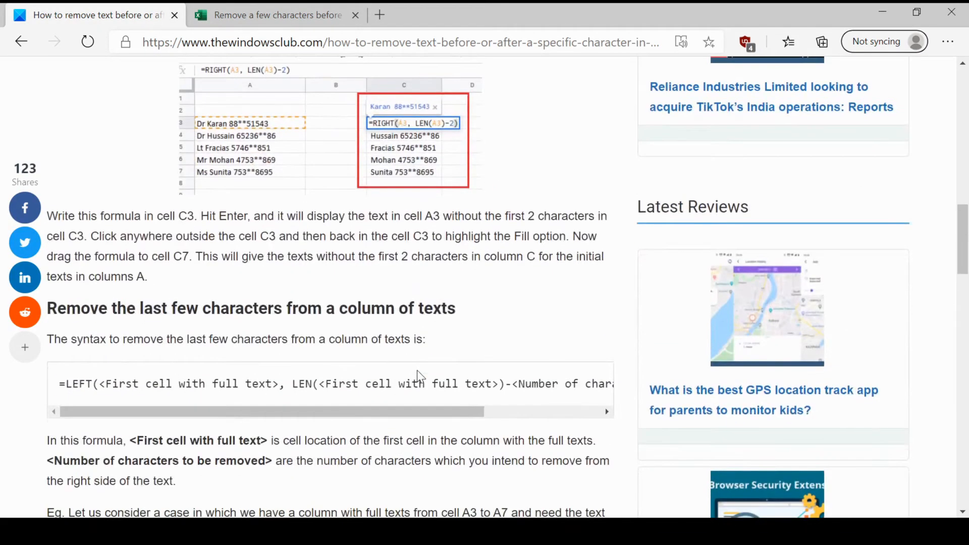
double_click(412, 384)
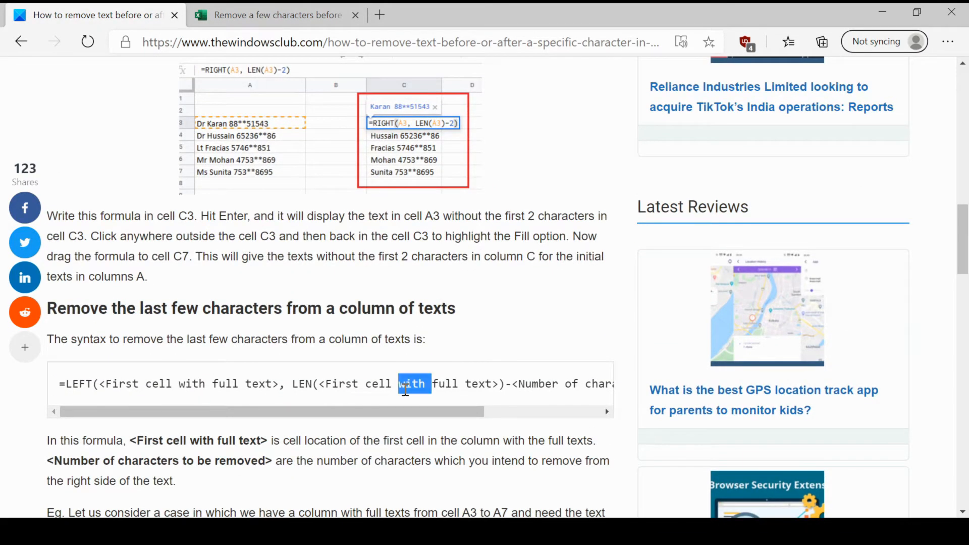
triple_click(355, 383)
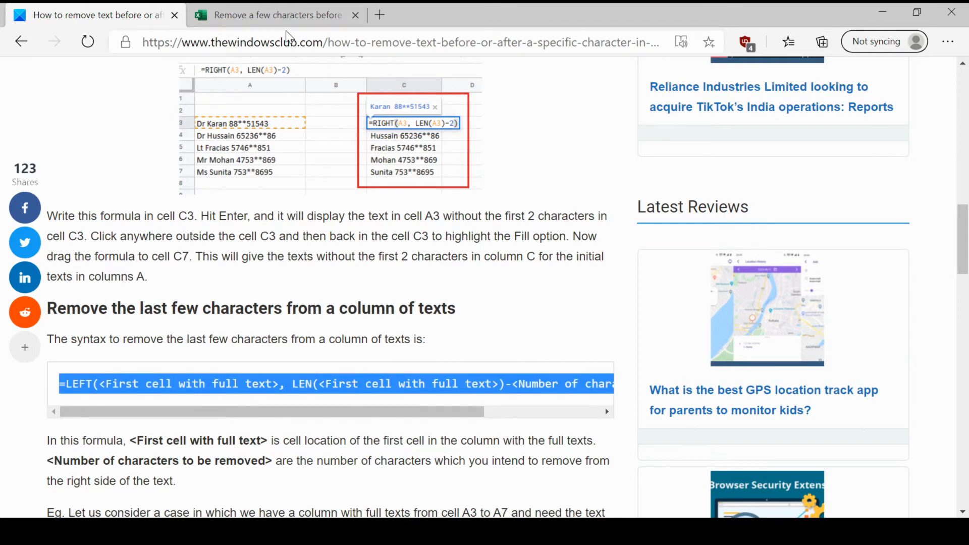
left_click(279, 15)
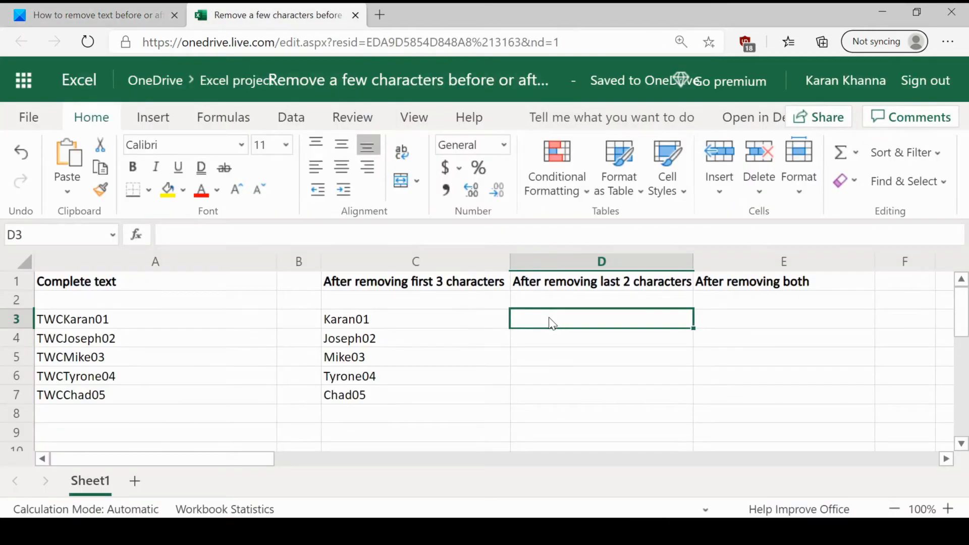
Enter =LEFT(A3, LEN(A3)-2) in D3, showing TWCKaran, and fill it down to D7.
type("=LEFT(<First cell with full text>, LEN(<First cell with full text>)-<Number of characters to be removed>)")
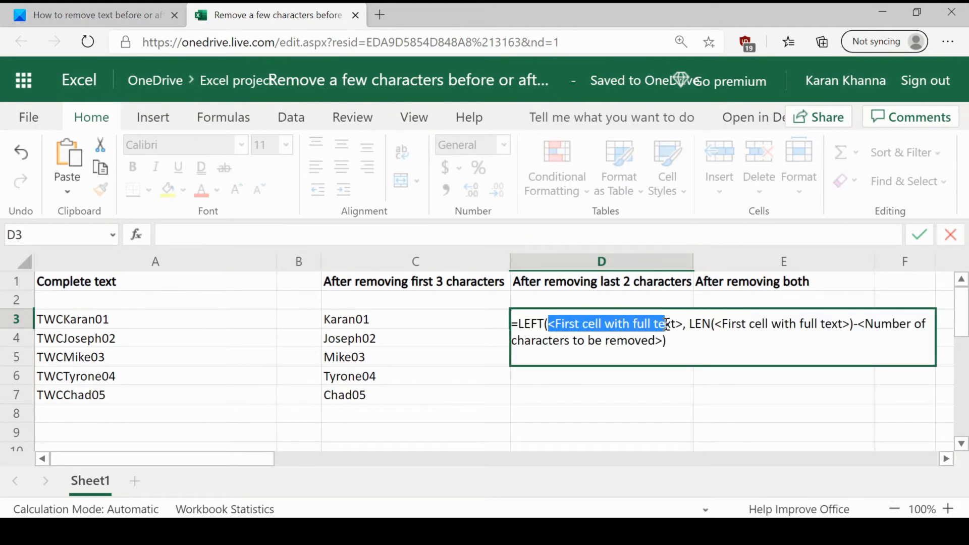
type("A3")
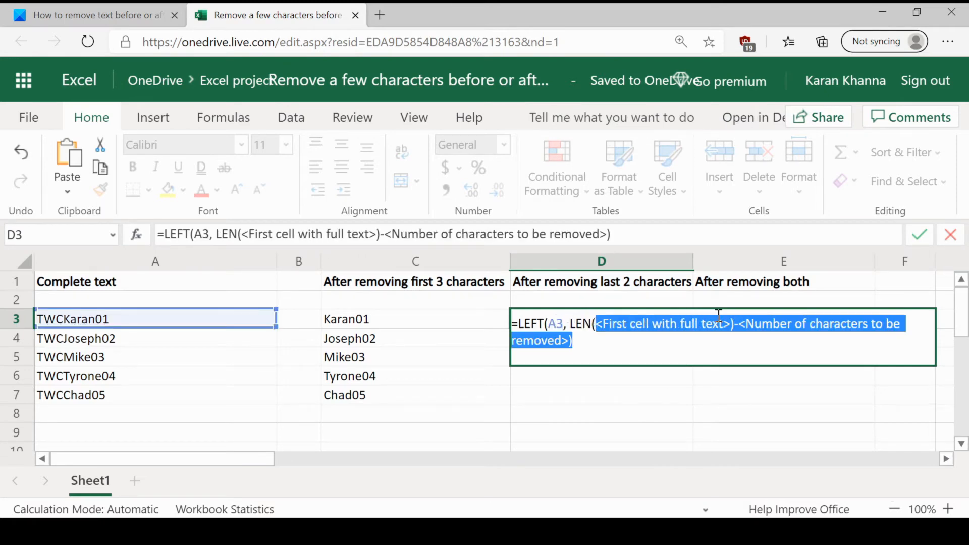
type("A3")
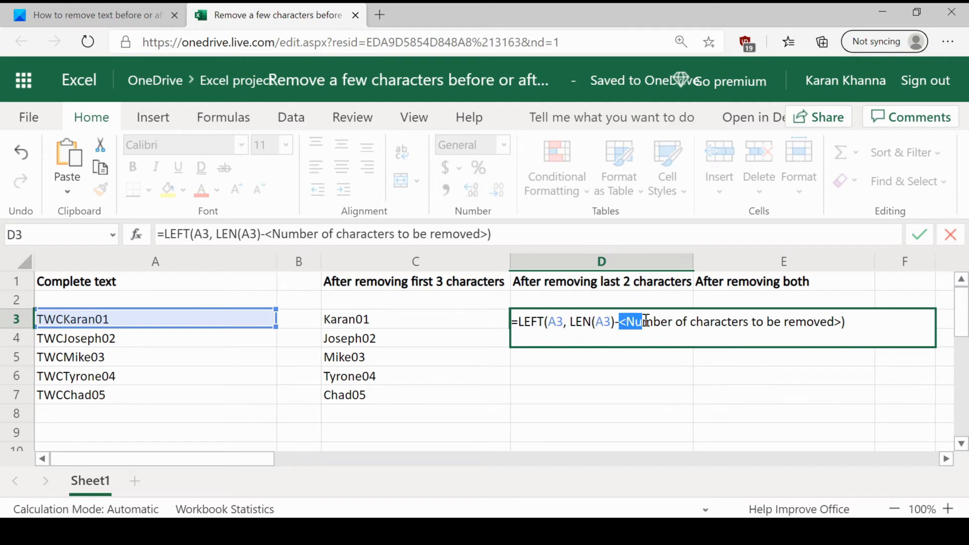
type("2)")
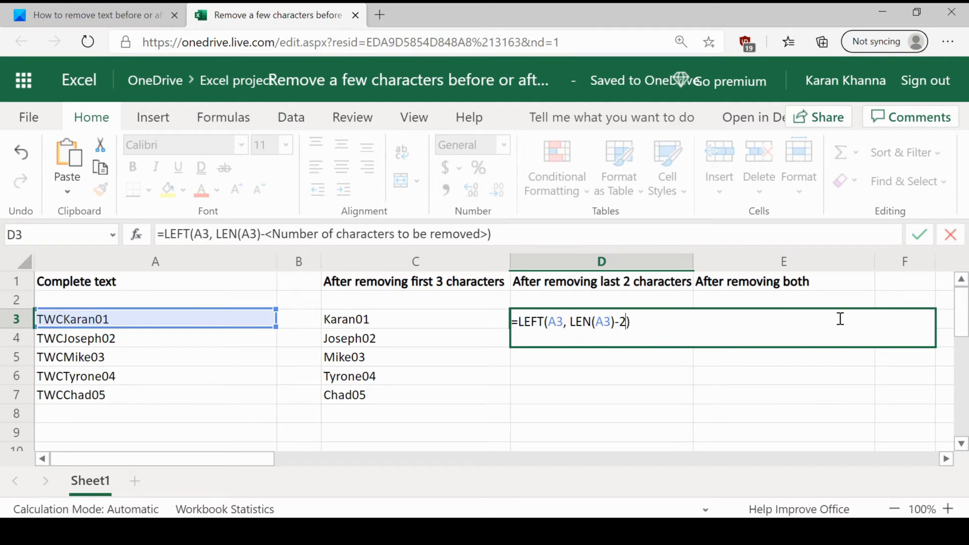
key("Enter")
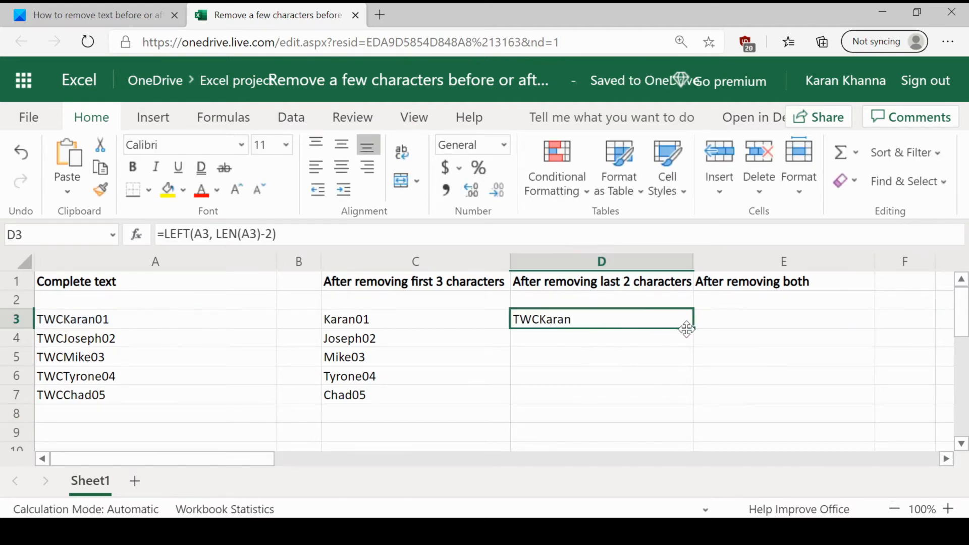
left_click_drag(687, 329, 681, 390)
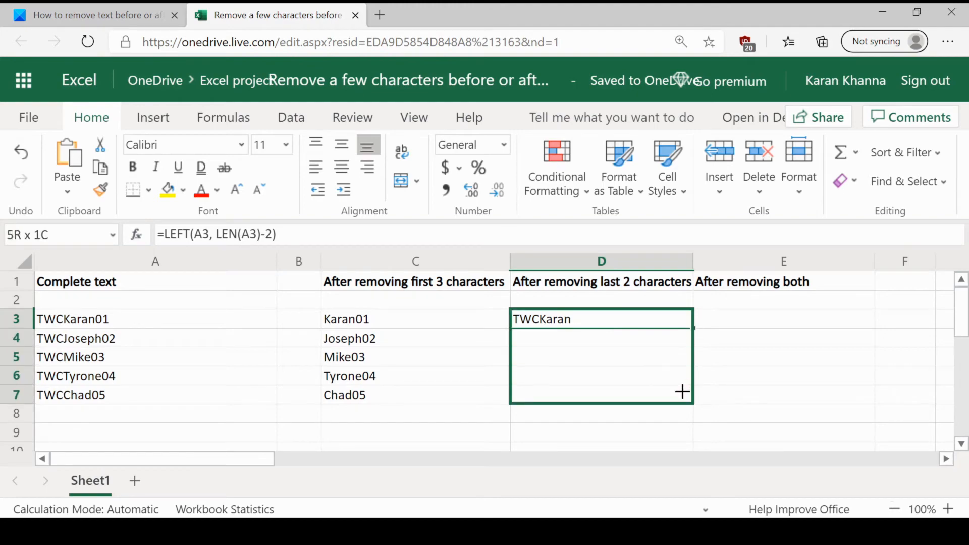
left_click(101, 15)
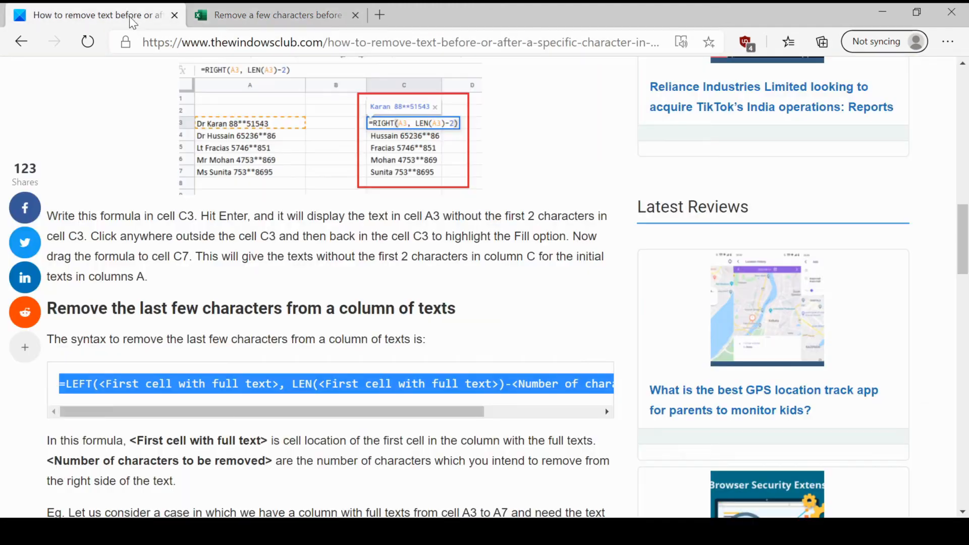
View the article's MID syntax for trimming both ends and return to the workbook.
scroll("down", 3)
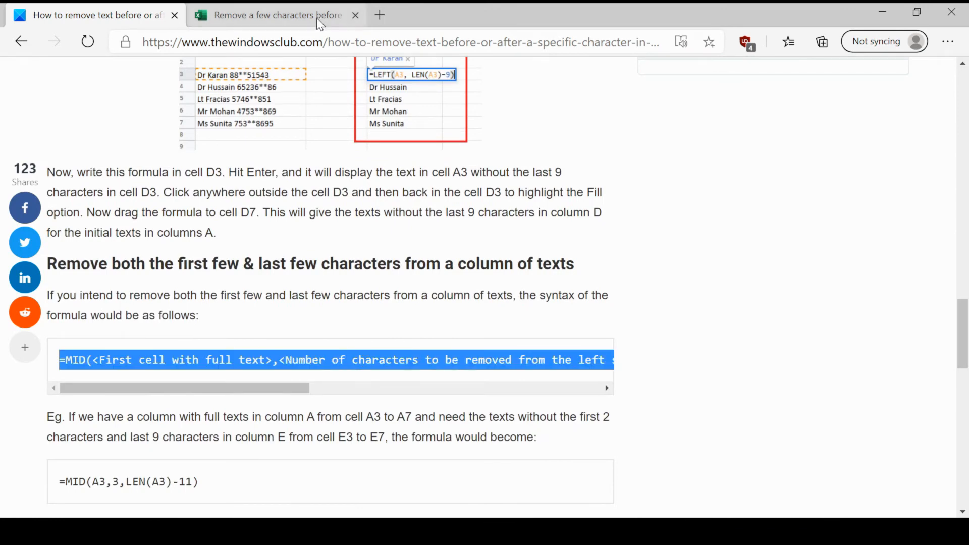
left_click(279, 15)
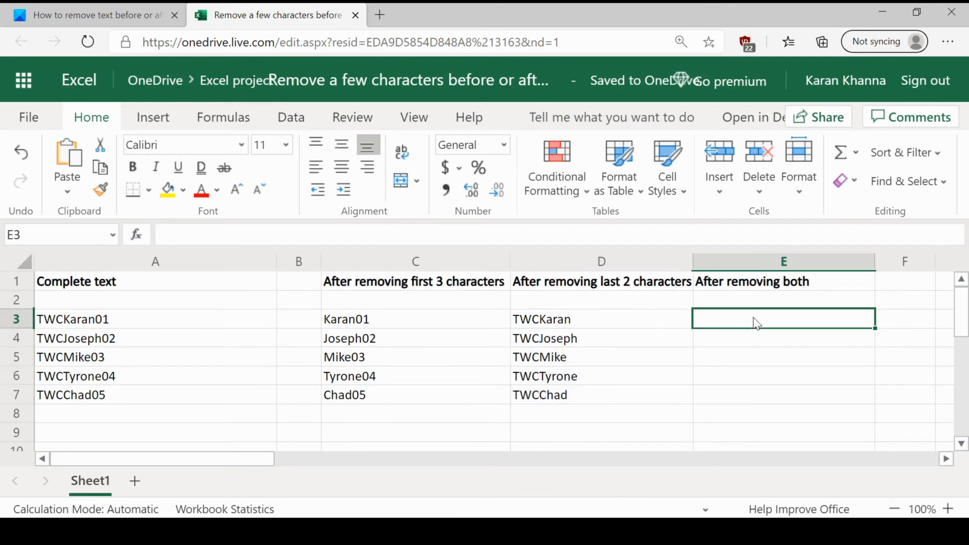
Enter =MID(A3, 4, LEN(A3)-5) in E3 to give Karan without its first 3 and last 2 characters.
type("=MID(<First cell with full text>,<Number of characters to be removed from the left side plus one>,LEN(<First cell with full text>)-<Total number of characters you intend to remove>)")
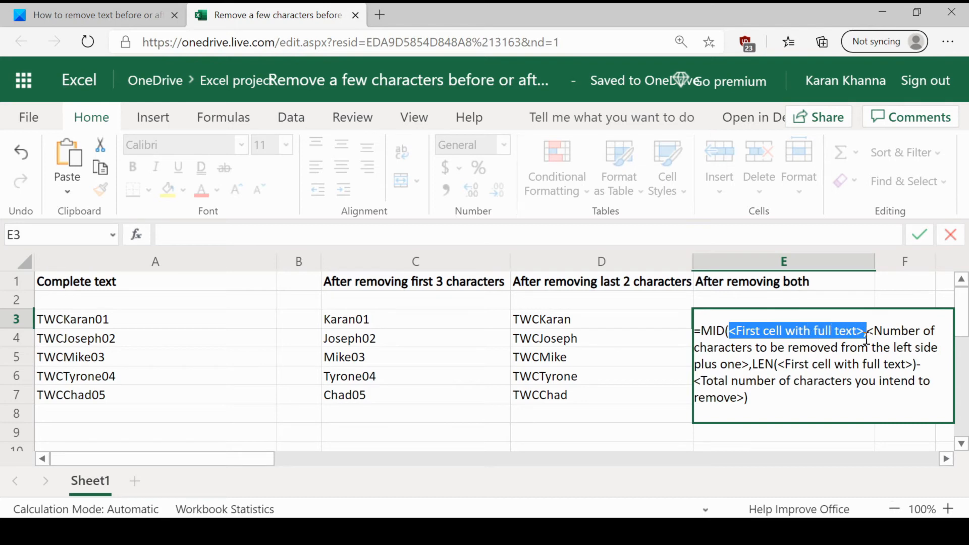
left_click(142, 320)
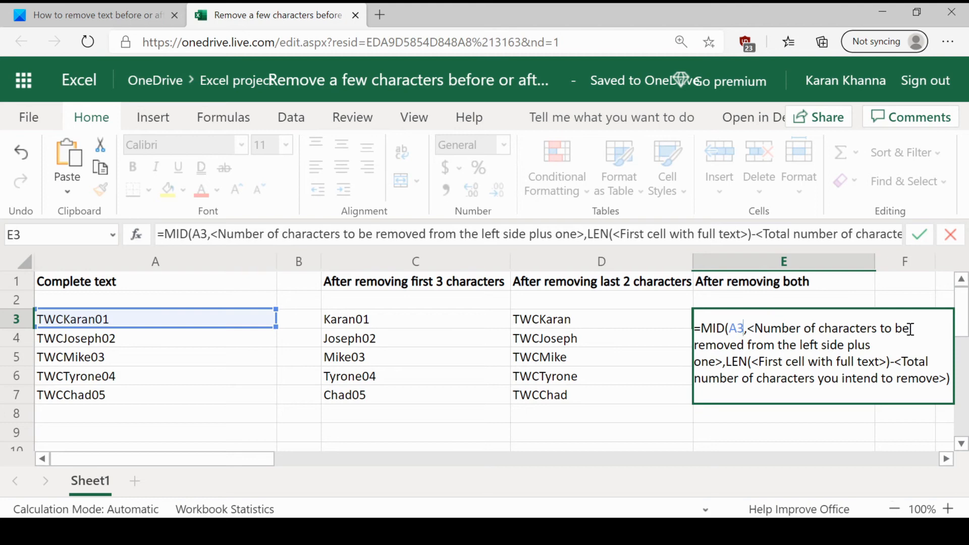
mouse_move(904, 333)
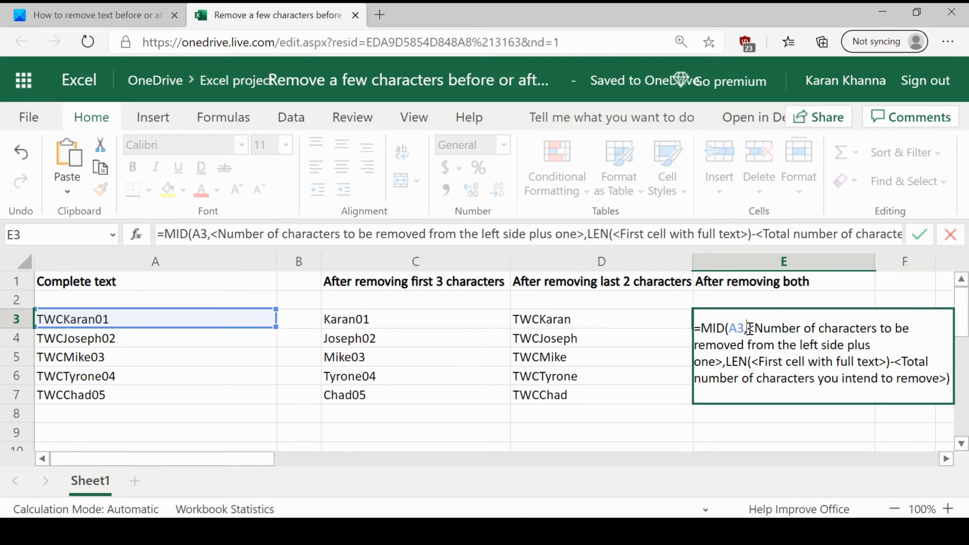
left_click_drag(746, 329, 723, 361)
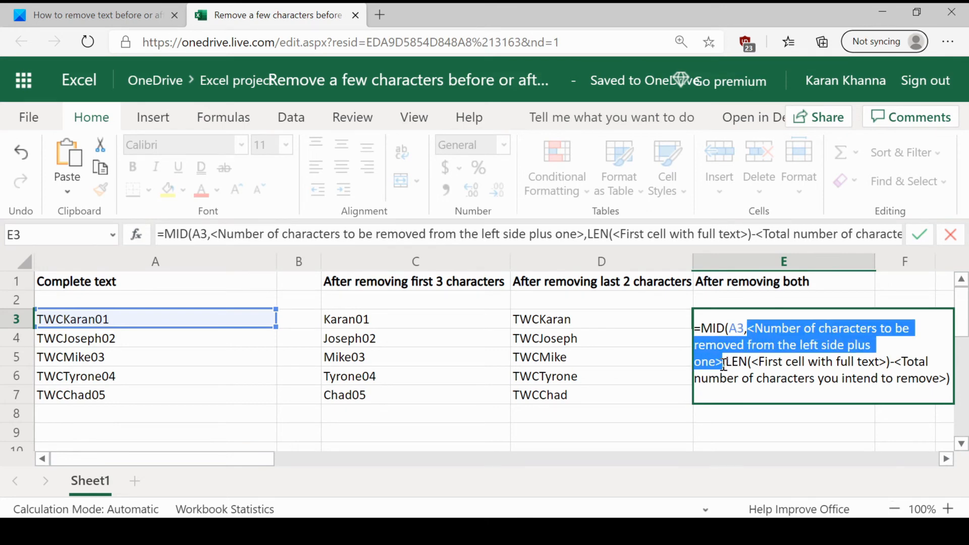
type("4")
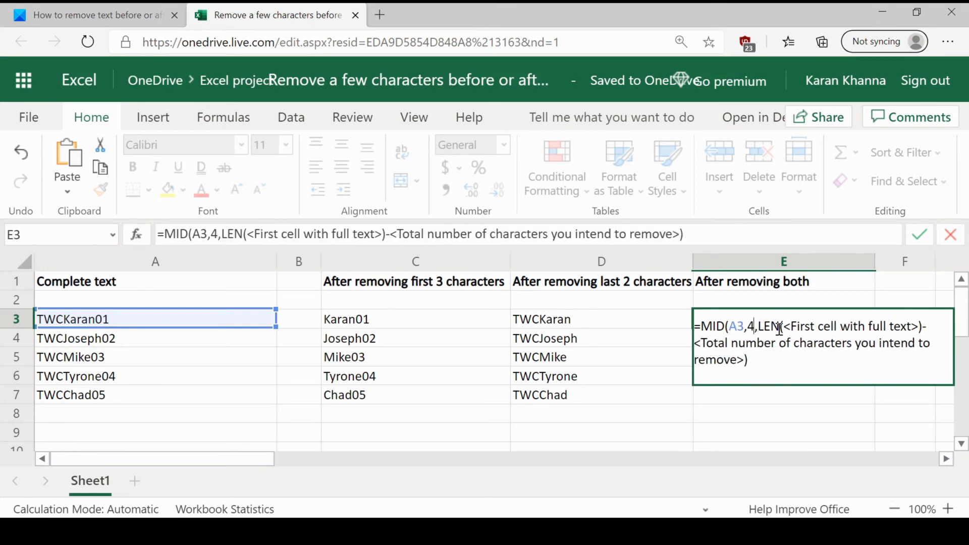
left_click_drag(784, 326, 881, 326)
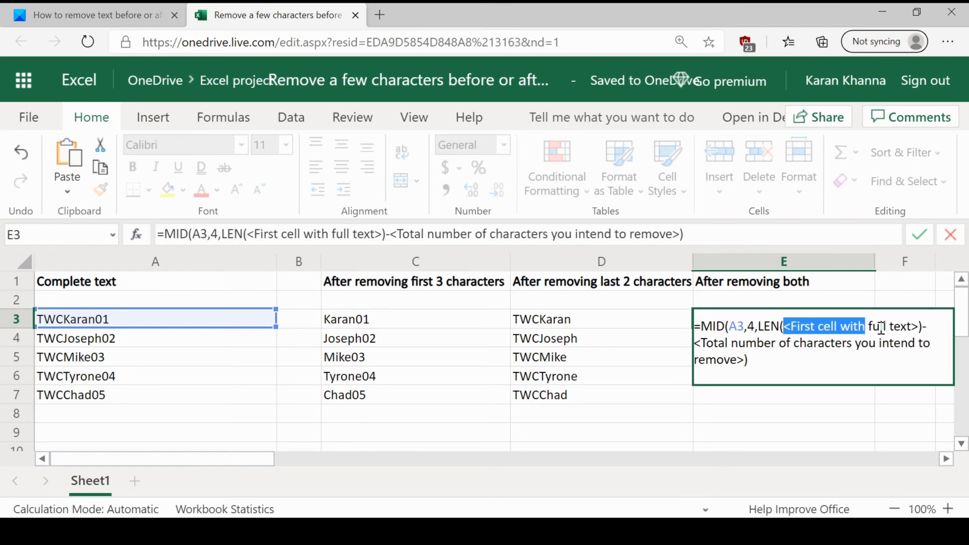
type("A3")
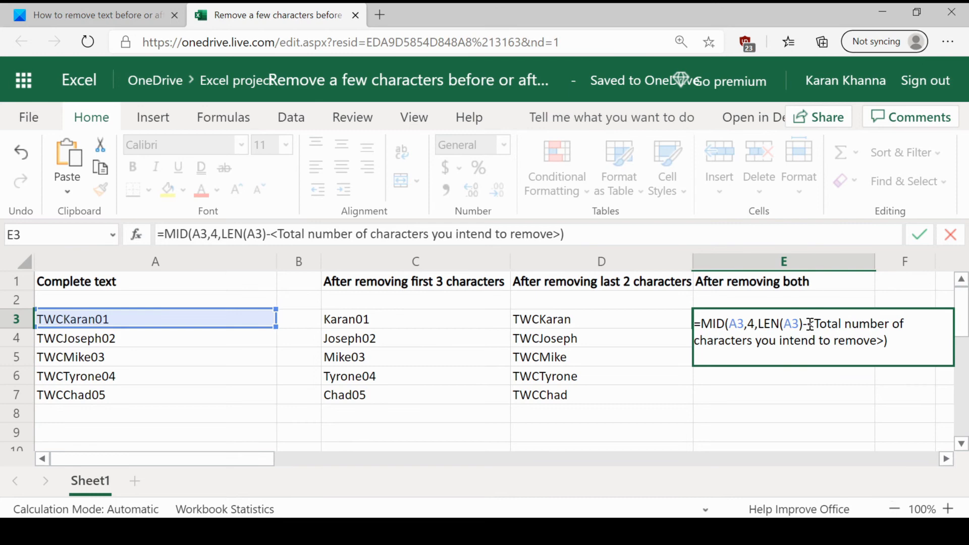
left_click_drag(809, 323, 884, 341)
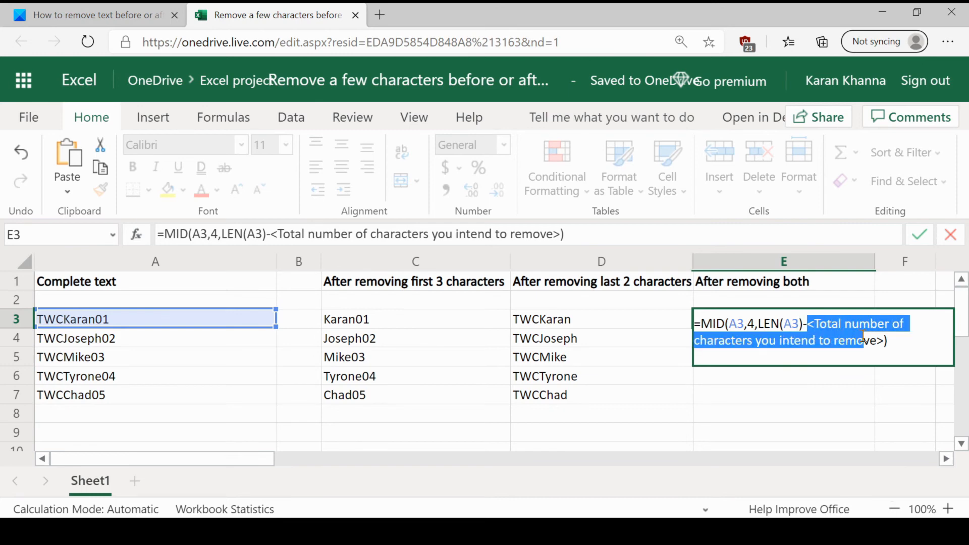
type("5)")
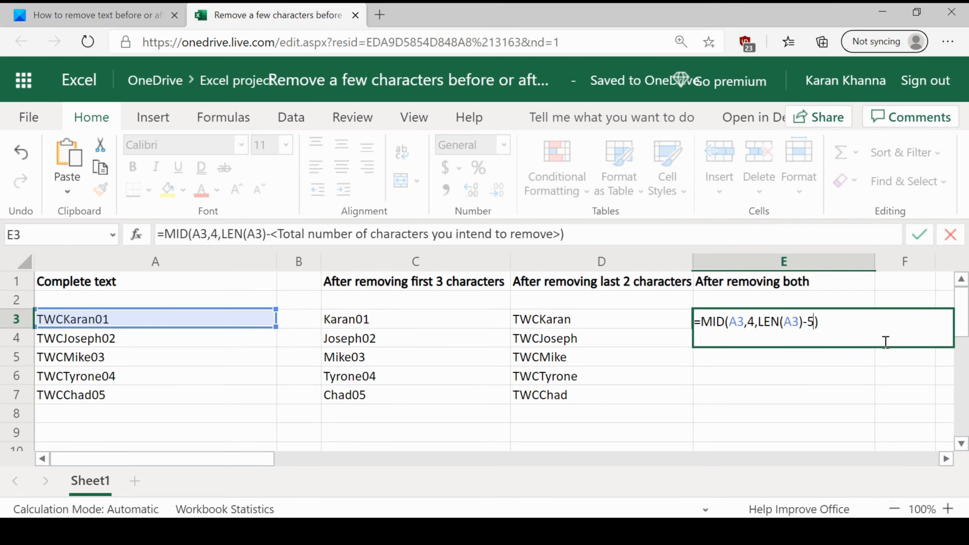
key("Enter")
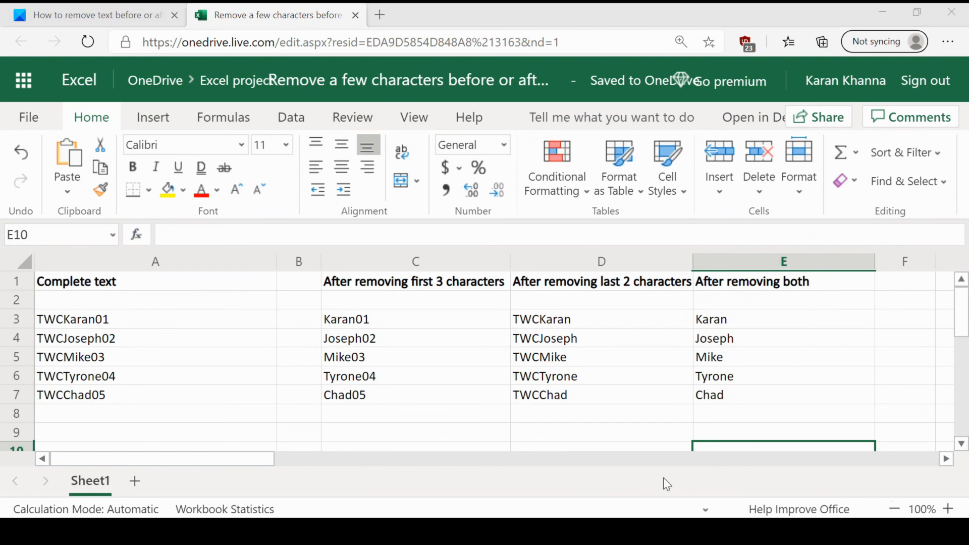
mouse_move(769, 430)
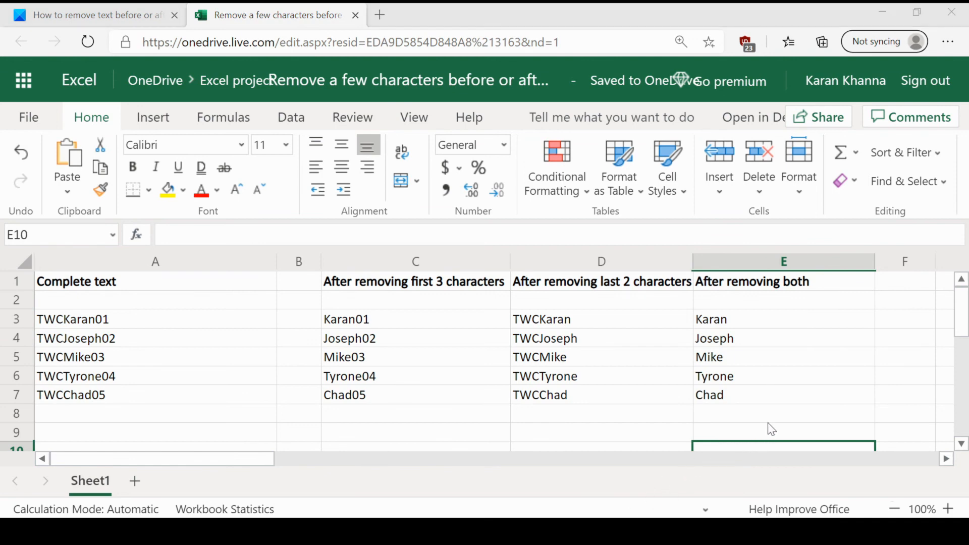